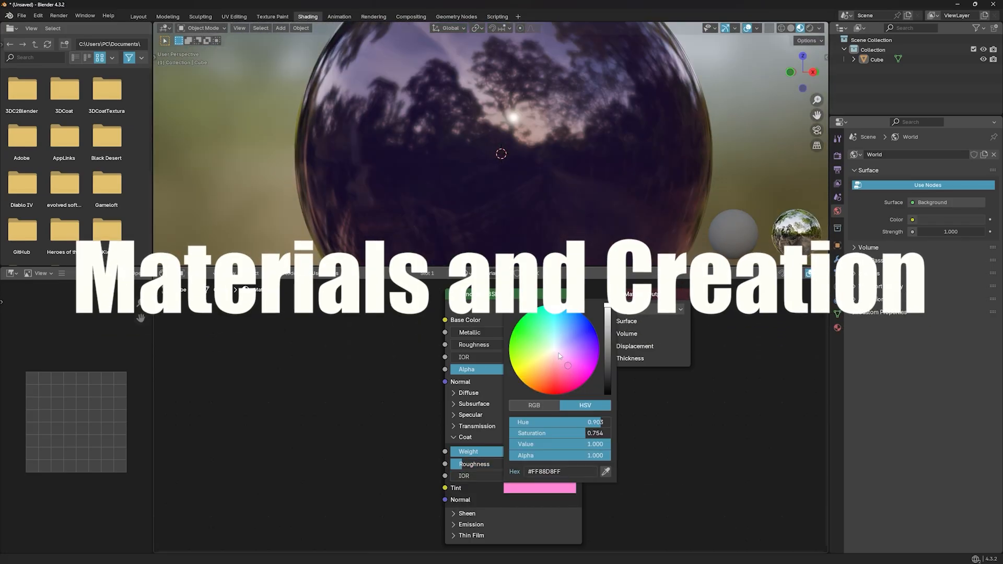
# Give the sphere's Principled BSDF material a pink base colour.
pyautogui.click(138, 16)
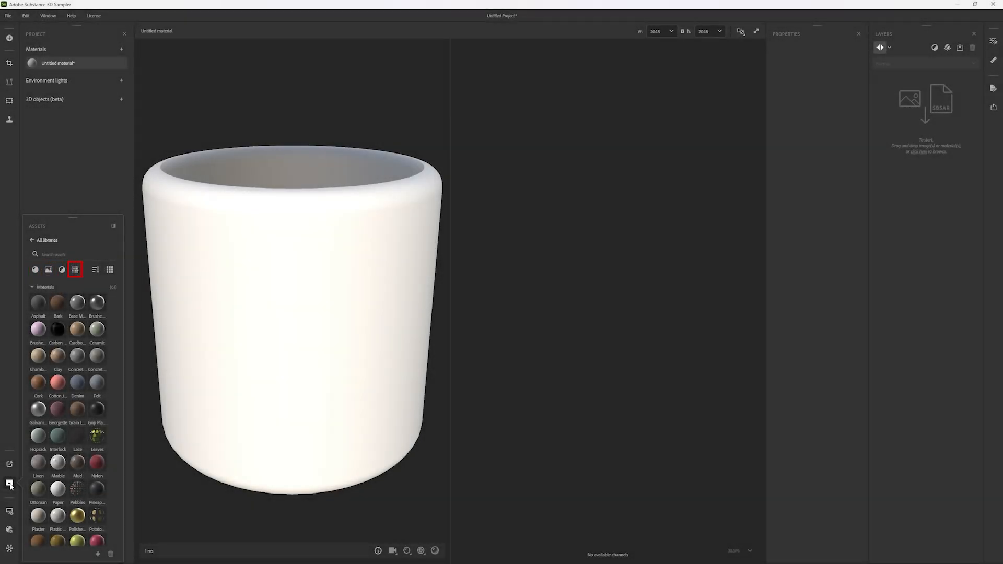
# Export the Sampler material and import it into Unreal as Mossy_Ground_02_MAT.
pyautogui.click(33, 269)
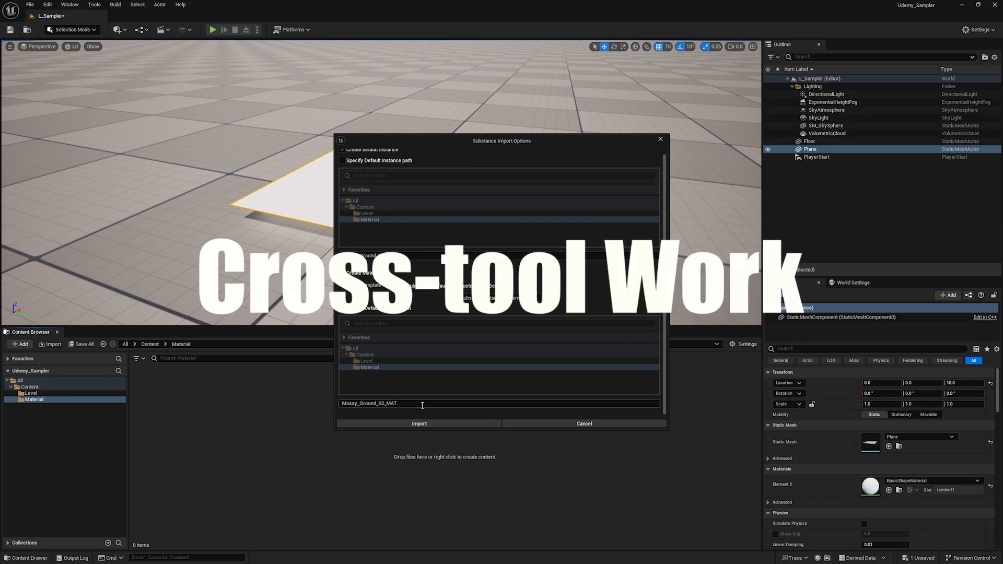
pyautogui.click(418, 423)
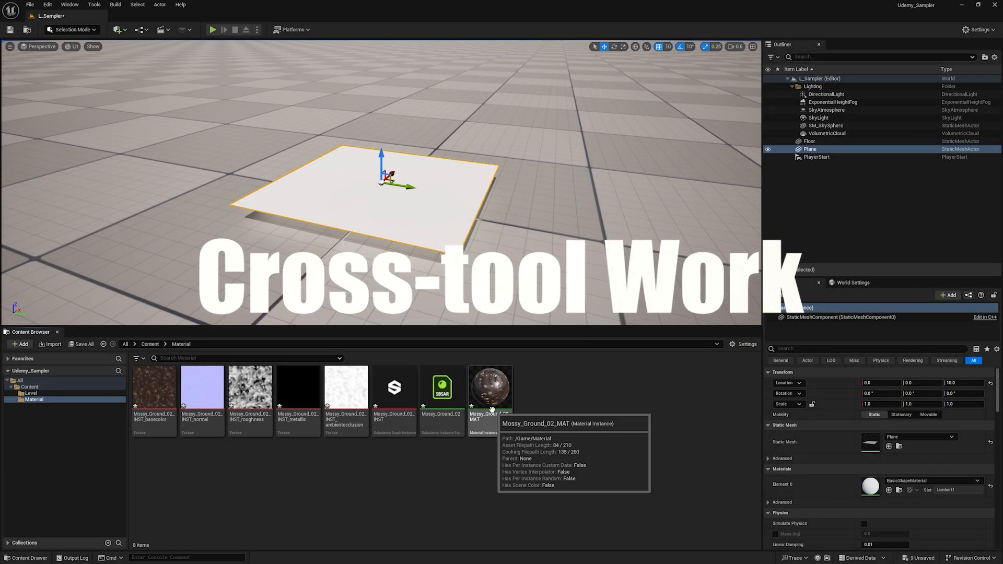